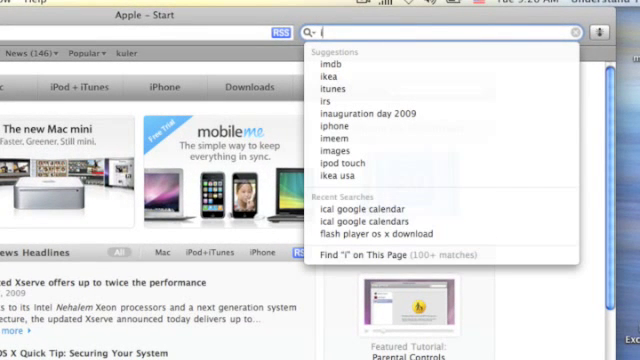
- Search Safari for 'ical' and reach Google's Get Started with CalDAV help page
text(ical)
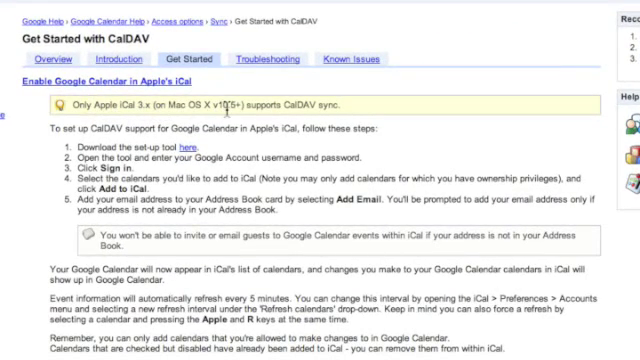
- Scroll the help page to the Calaboration set-up tool link on Google Code
scroll(down, 3)
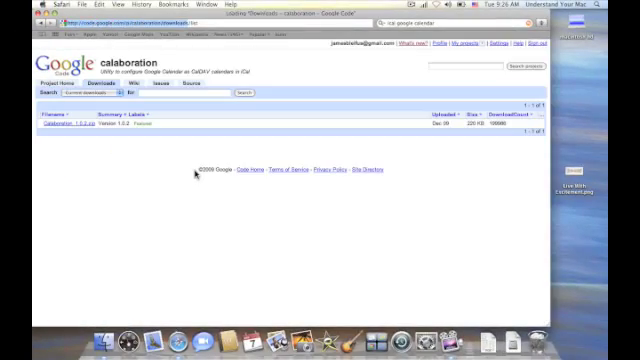
mouse_move(520, 150)
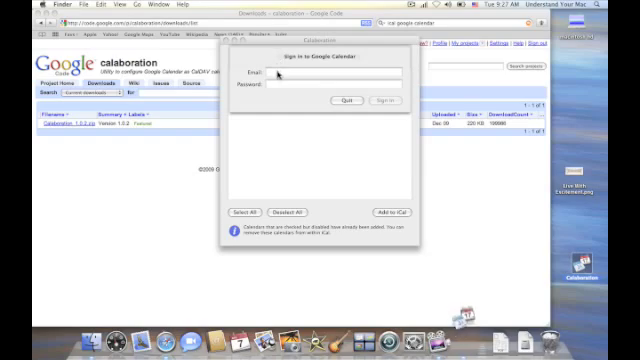
- Sign in to Calaboration and add the Bleifus and James Google calendars to iCal
click(330, 73)
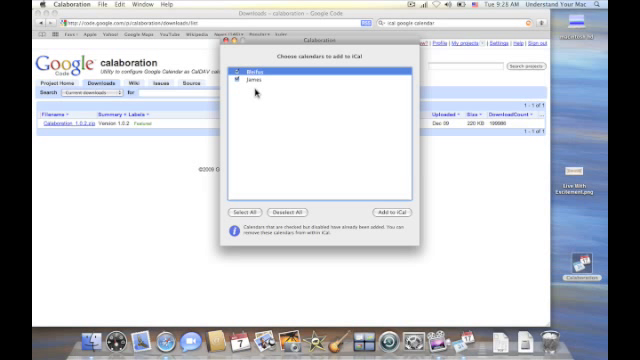
mouse_move(398, 211)
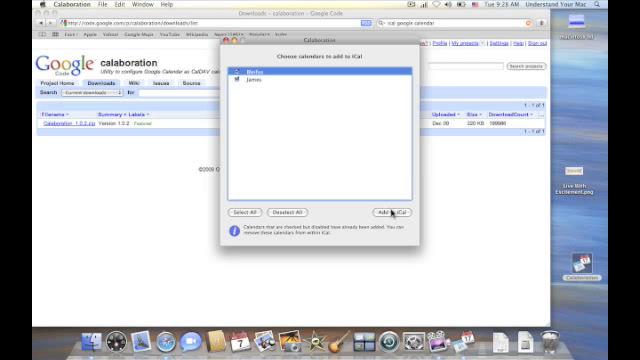
mouse_move(391, 213)
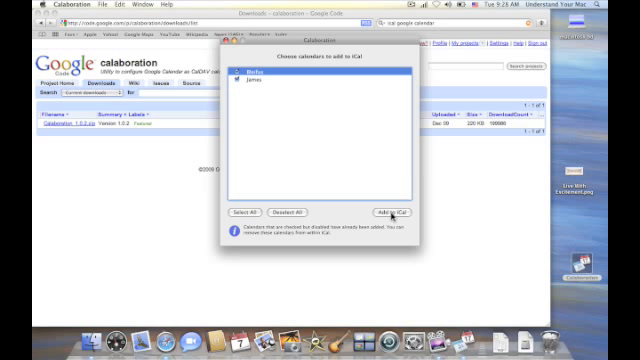
click(392, 211)
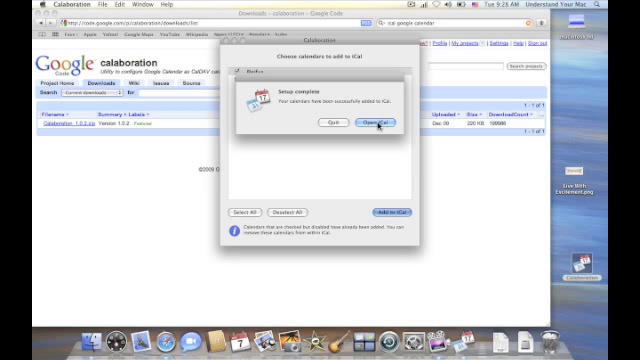
- Launch iCal from the Setup complete dialog, showing James and Bleifus calendars
click(377, 126)
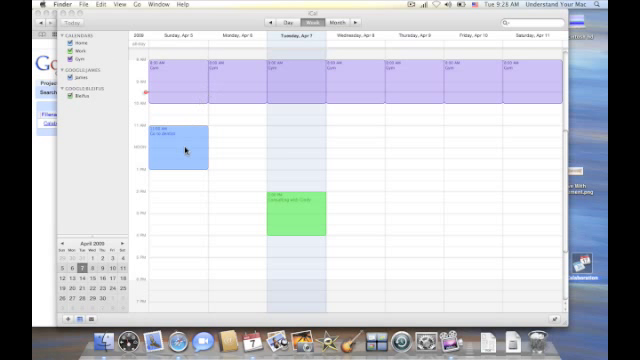
mouse_move(185, 57)
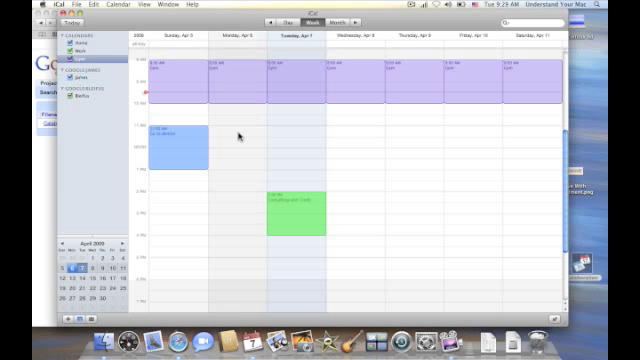
mouse_move(248, 35)
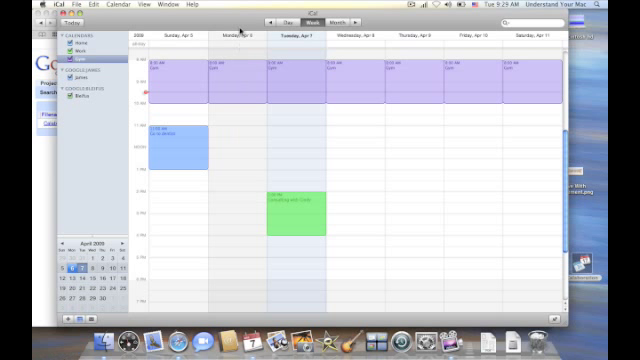
- Move the Sunday 8 AM Gym event to the James calendar and repeat it every day with an end count
click(175, 73)
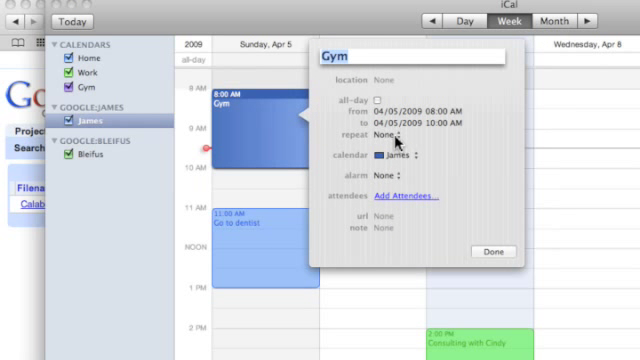
click(385, 135)
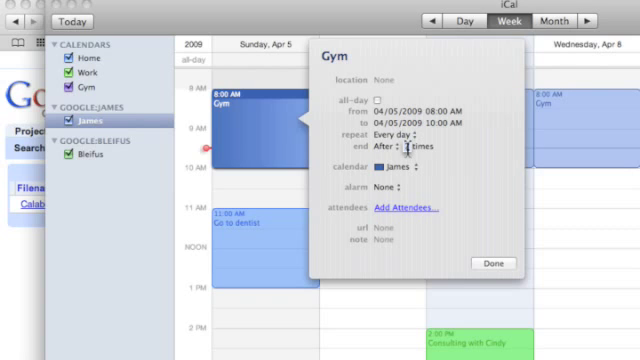
click(491, 262)
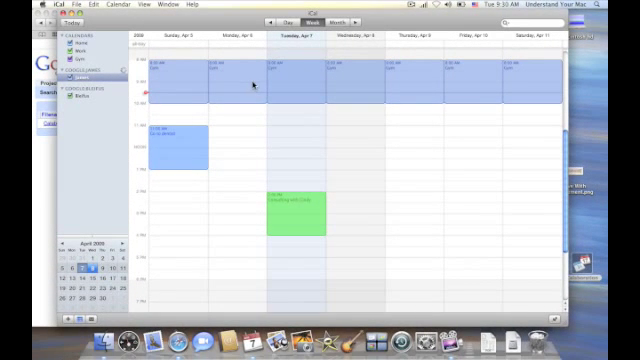
mouse_move(200, 95)
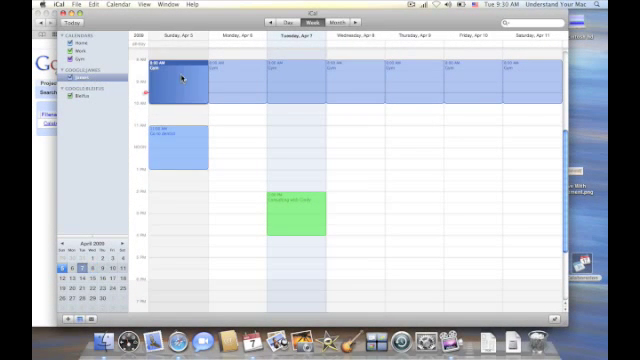
- Set the James calendar's colour to Purple in its Get Info settings
click(178, 73)
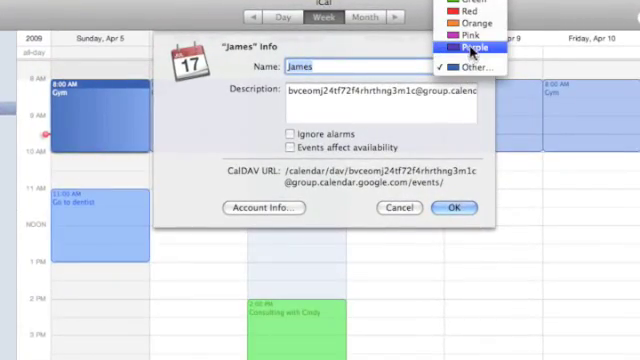
click(470, 49)
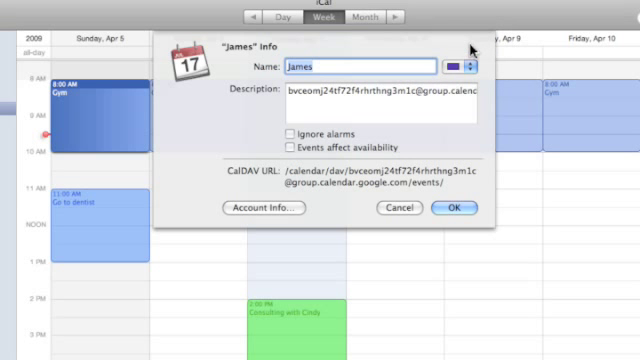
mouse_move(465, 172)
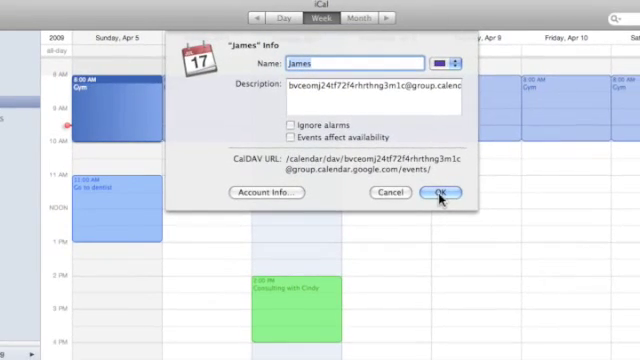
click(439, 193)
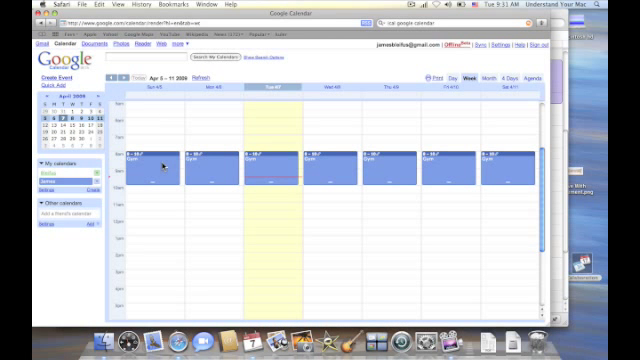
mouse_move(175, 130)
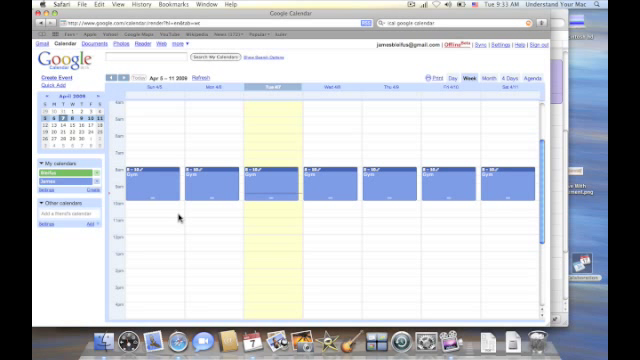
mouse_move(263, 240)
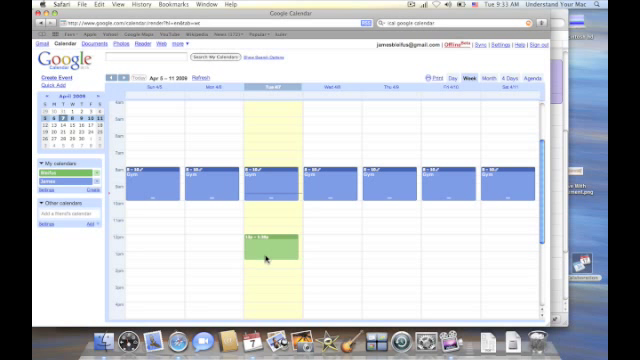
- Create a 'Lunch' event on Tuesday, April 7 from 12pm to 2pm
click(265, 255)
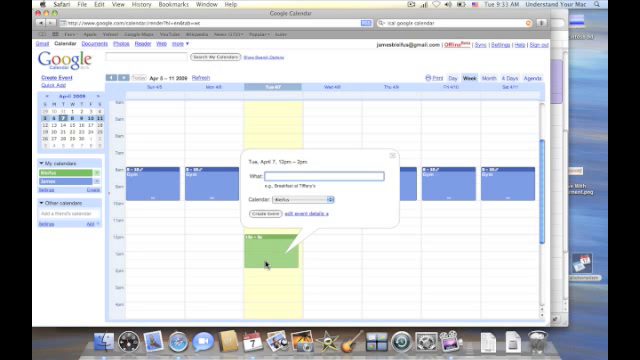
text(Lunch)
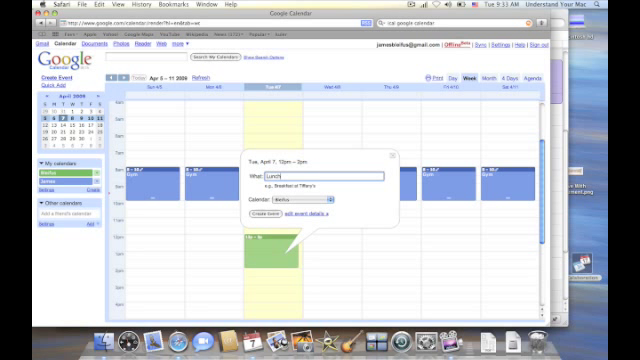
mouse_move(263, 222)
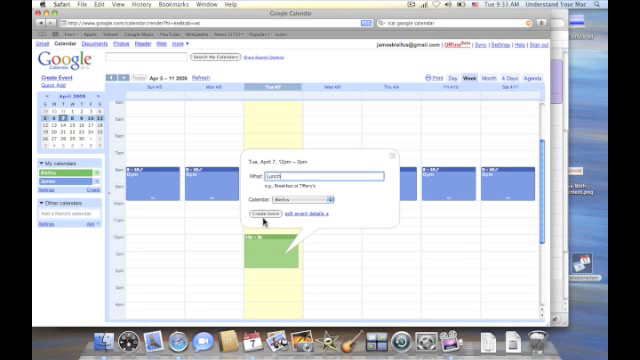
click(262, 214)
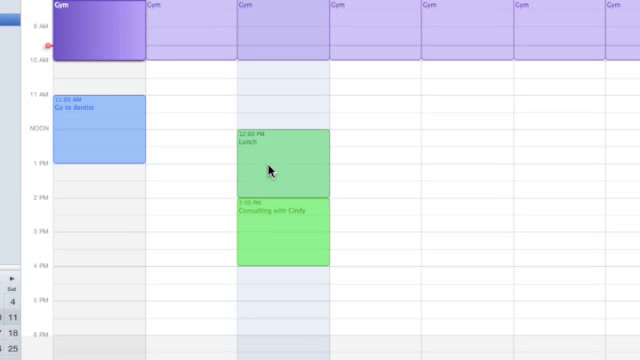
mouse_move(256, 162)
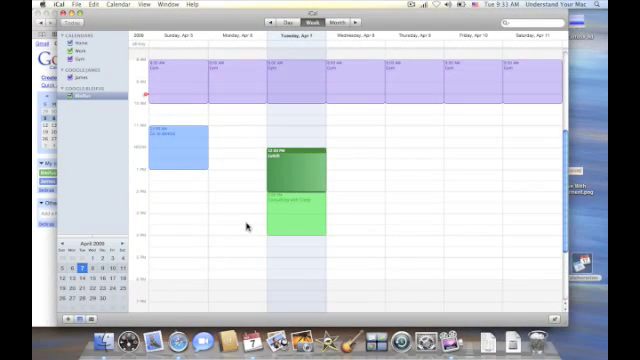
mouse_move(105, 185)
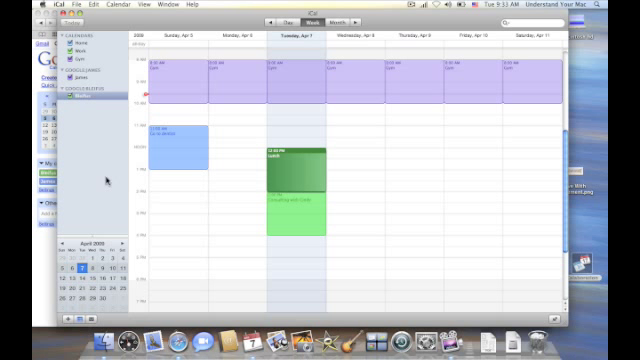
mouse_move(96, 185)
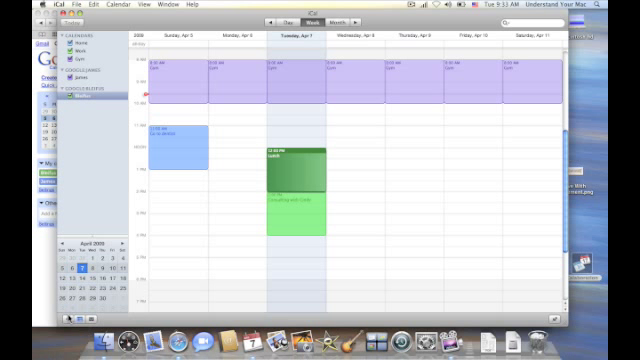
mouse_move(302, 328)
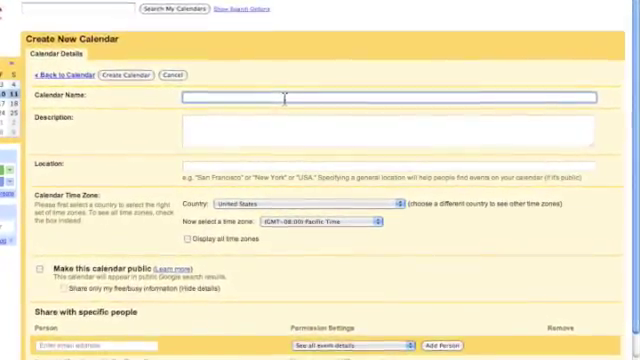
- Name the new calendar 'Testing Google' and move down to its sharing settings
text(Testing)
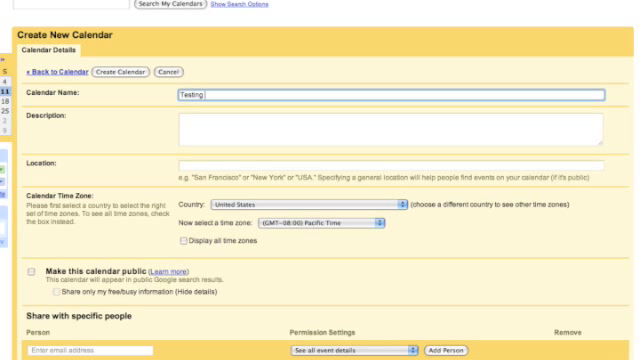
text(Google)
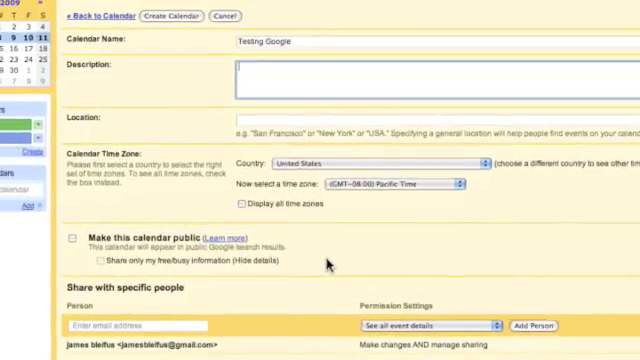
scroll(down, 3)
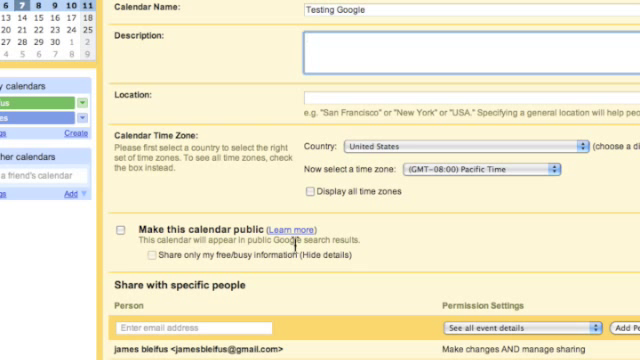
mouse_move(305, 253)
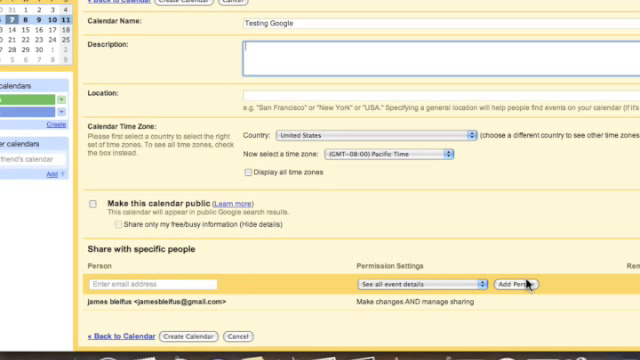
- Review the sharing Permission Settings choices, keeping 'See all event details'
click(410, 282)
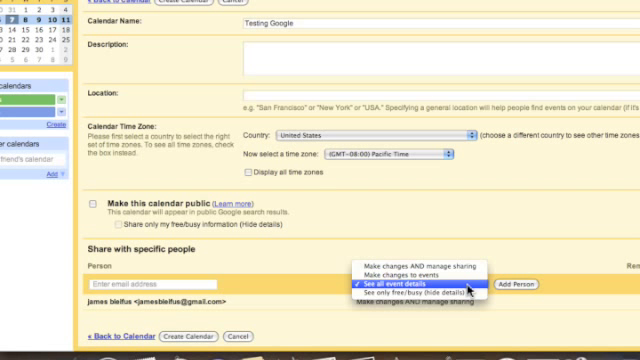
mouse_move(410, 271)
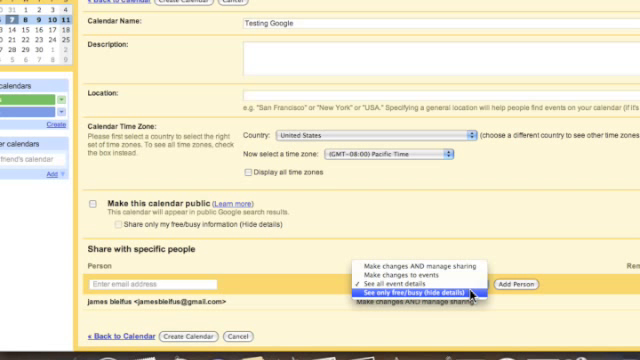
mouse_move(420, 268)
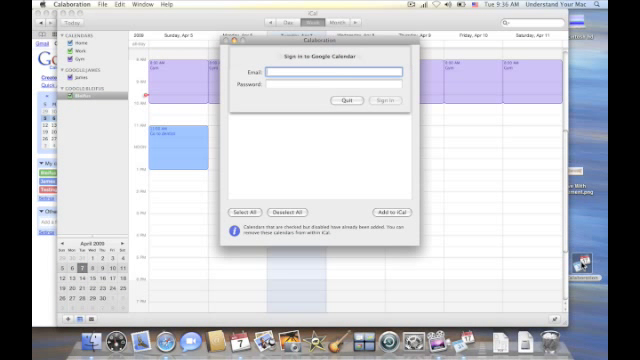
- Sign in as jamesM in Calaboration, add Testing Google to iCal and launch iCal
text(jamesM)
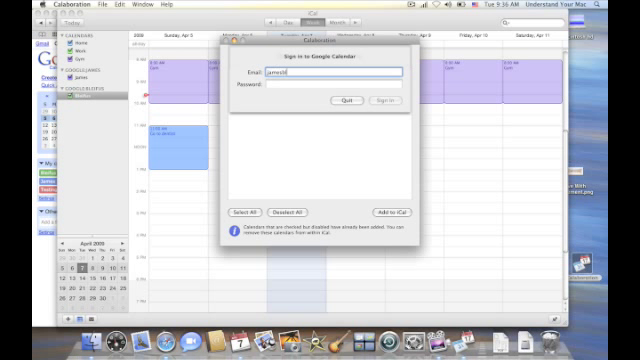
click(388, 102)
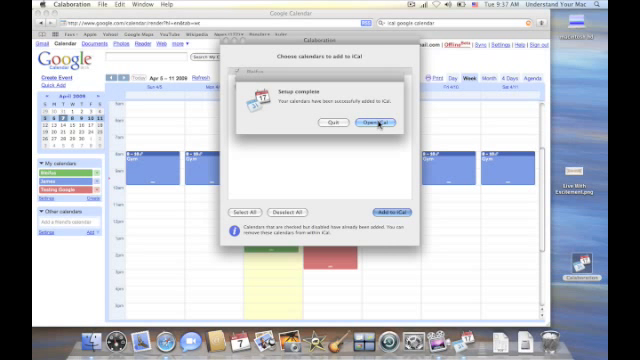
click(380, 122)
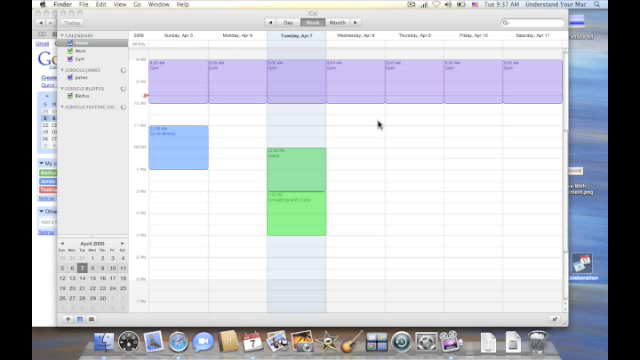
mouse_move(72, 137)
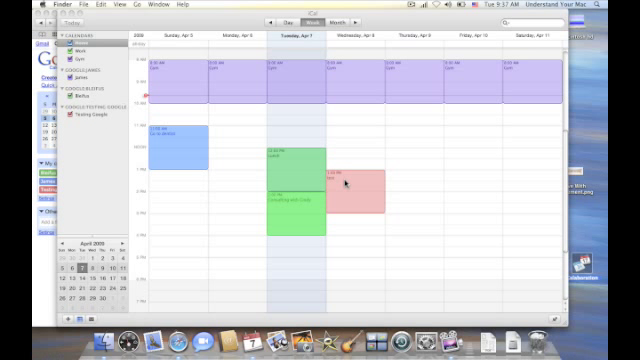
mouse_move(345, 185)
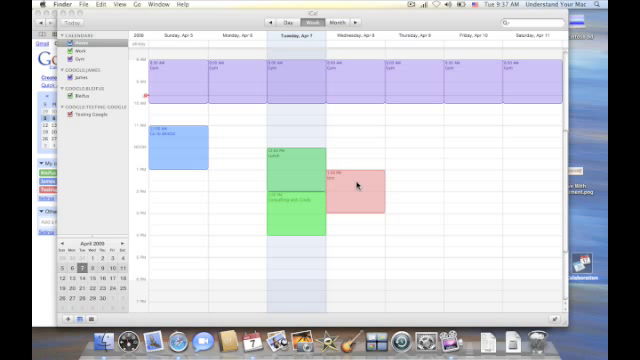
mouse_move(170, 85)
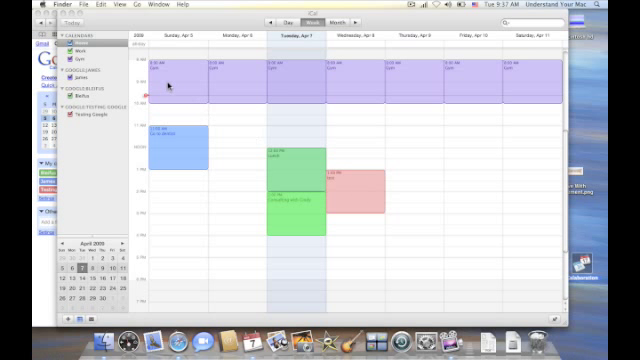
mouse_move(315, 108)
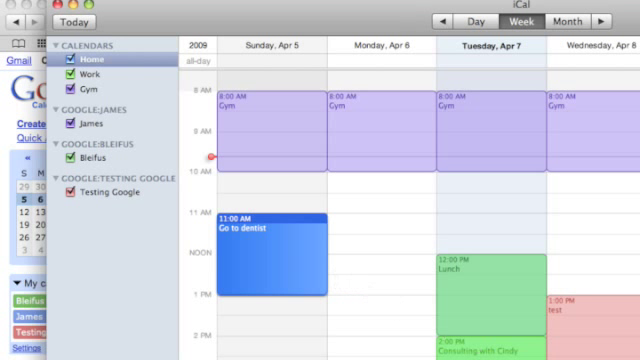
- Deselect the dentist appointment to view the new Testing Google calendar and its April 8 test event
click(80, 74)
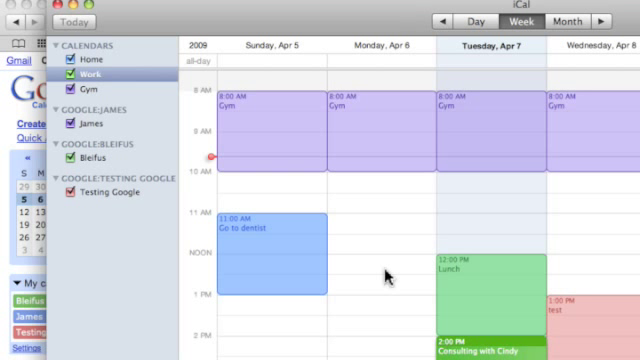